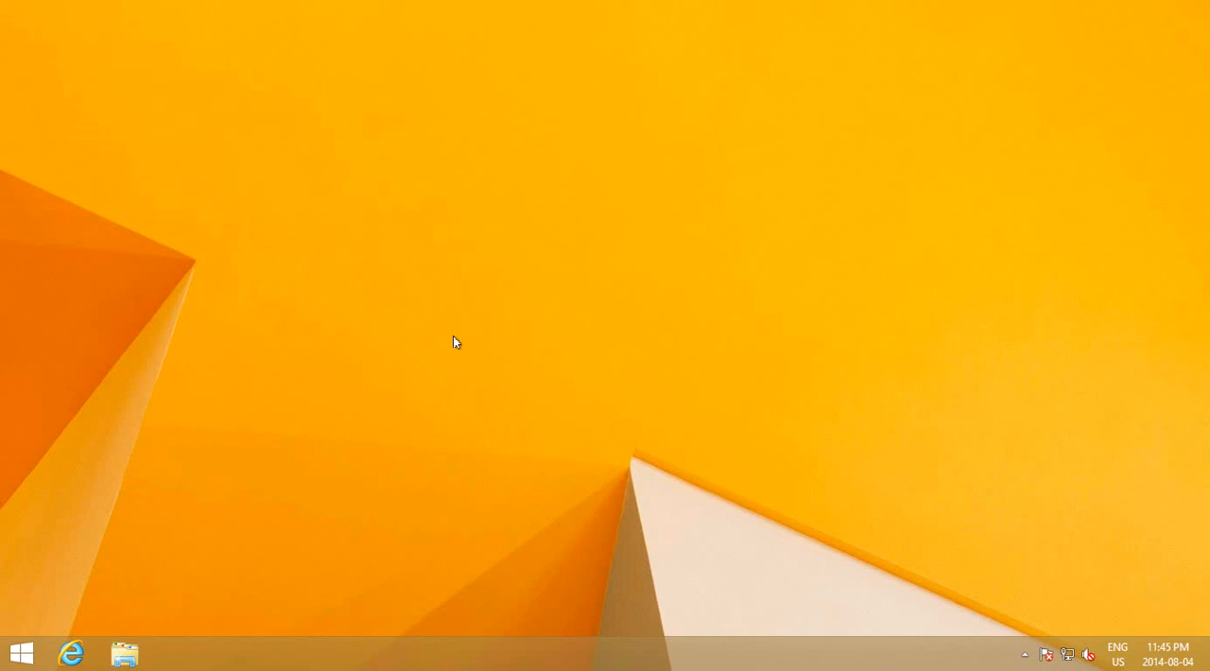
{"action": "mouse_move", "coordinate": [475, 210]}
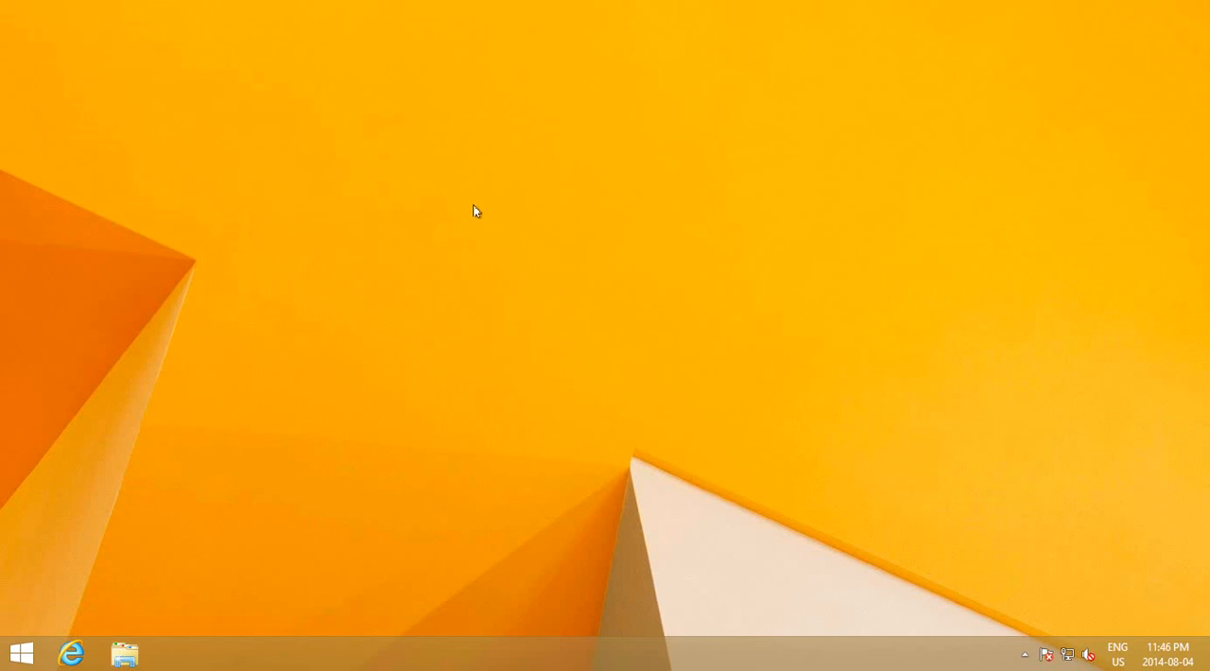
Turn on Show desktop icons from the desktop's View menu, restoring Recycle Bin and shortcuts
{"action": "right_click", "coordinate": [474, 211]}
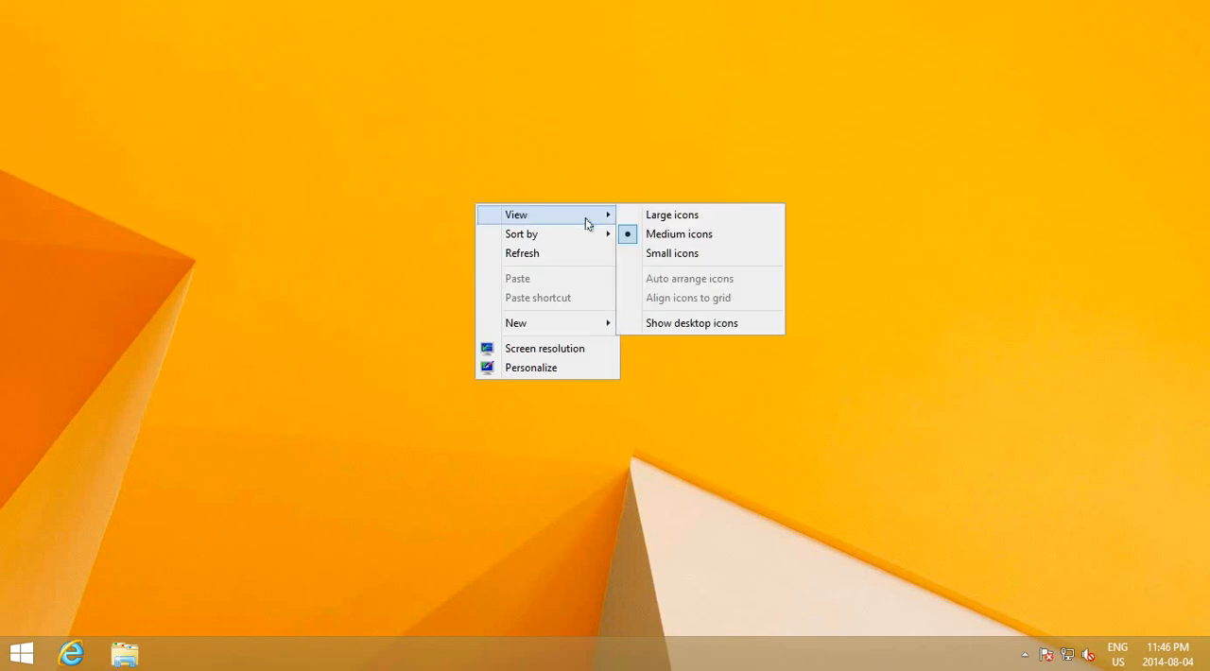
{"action": "mouse_move", "coordinate": [690, 322]}
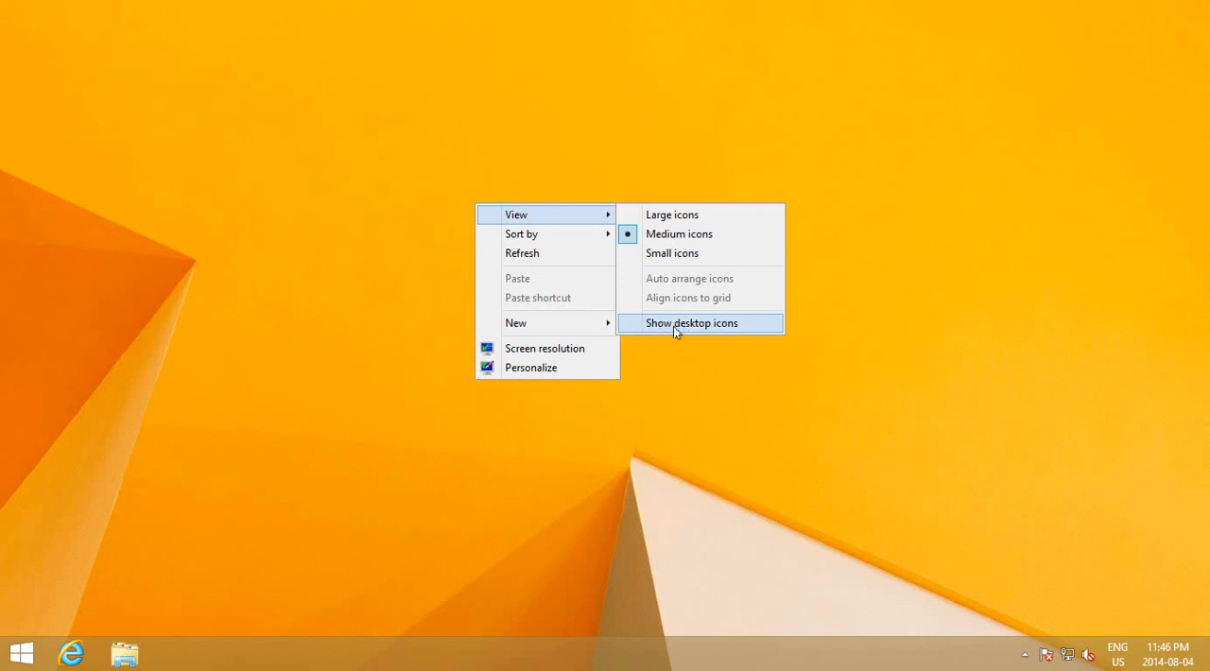
{"action": "left_click", "coordinate": [691, 323]}
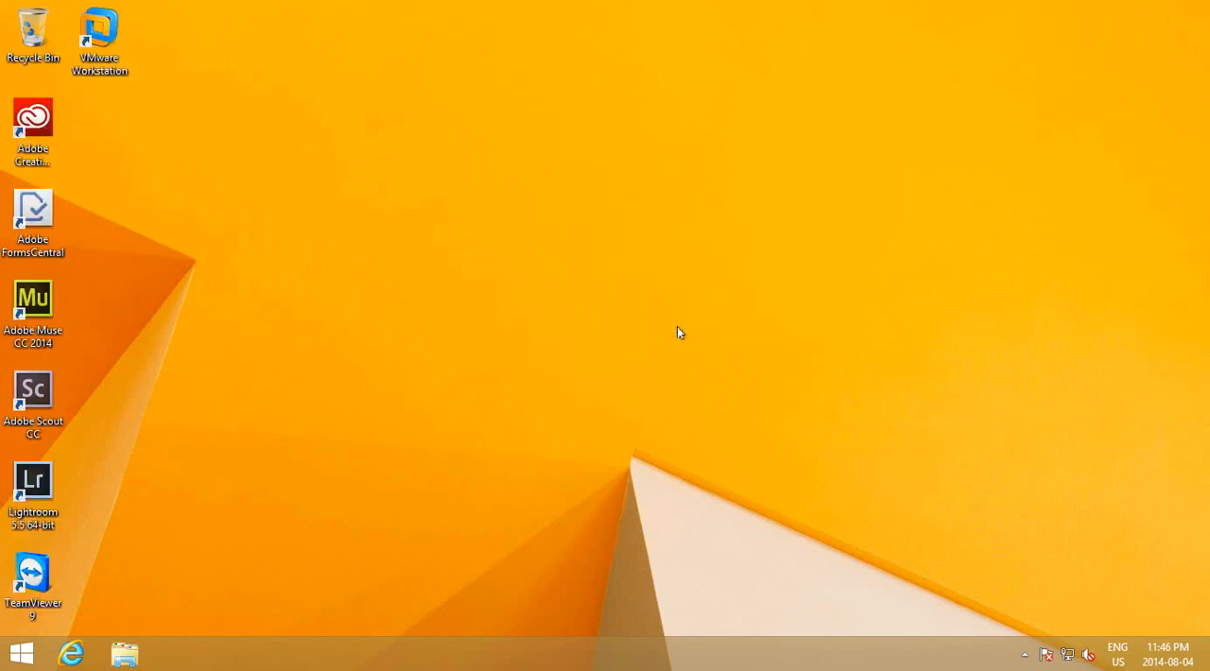
{"action": "mouse_move", "coordinate": [367, 414]}
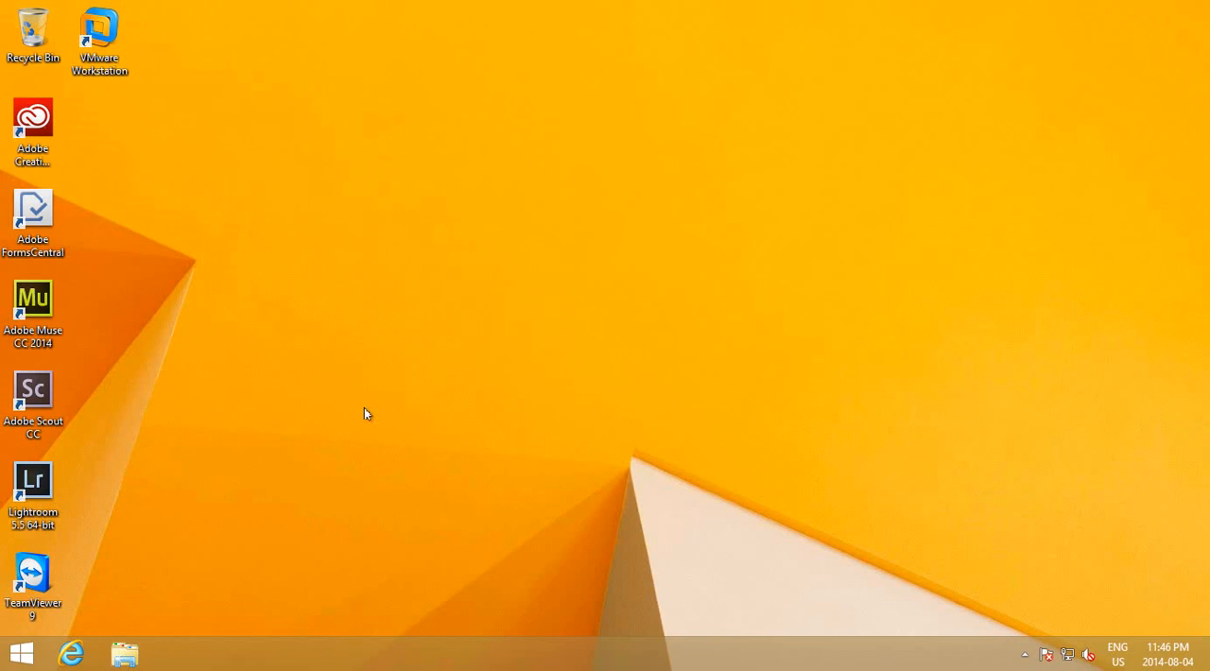
{"action": "mouse_move", "coordinate": [268, 388]}
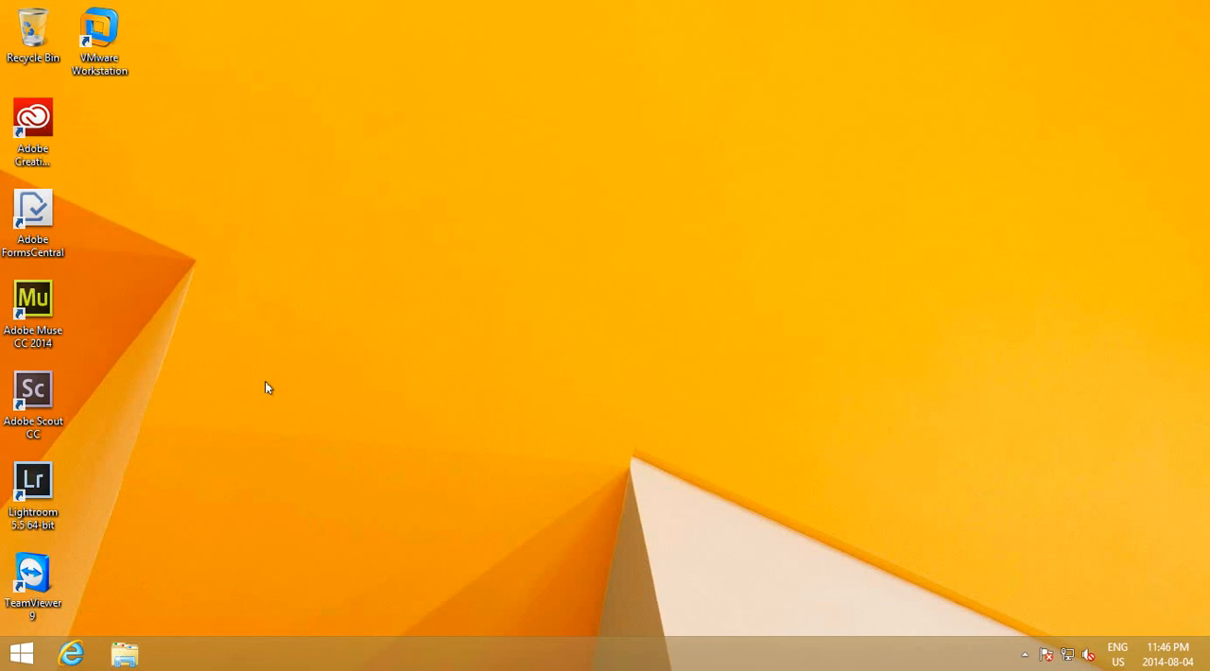
{"action": "mouse_move", "coordinate": [293, 297]}
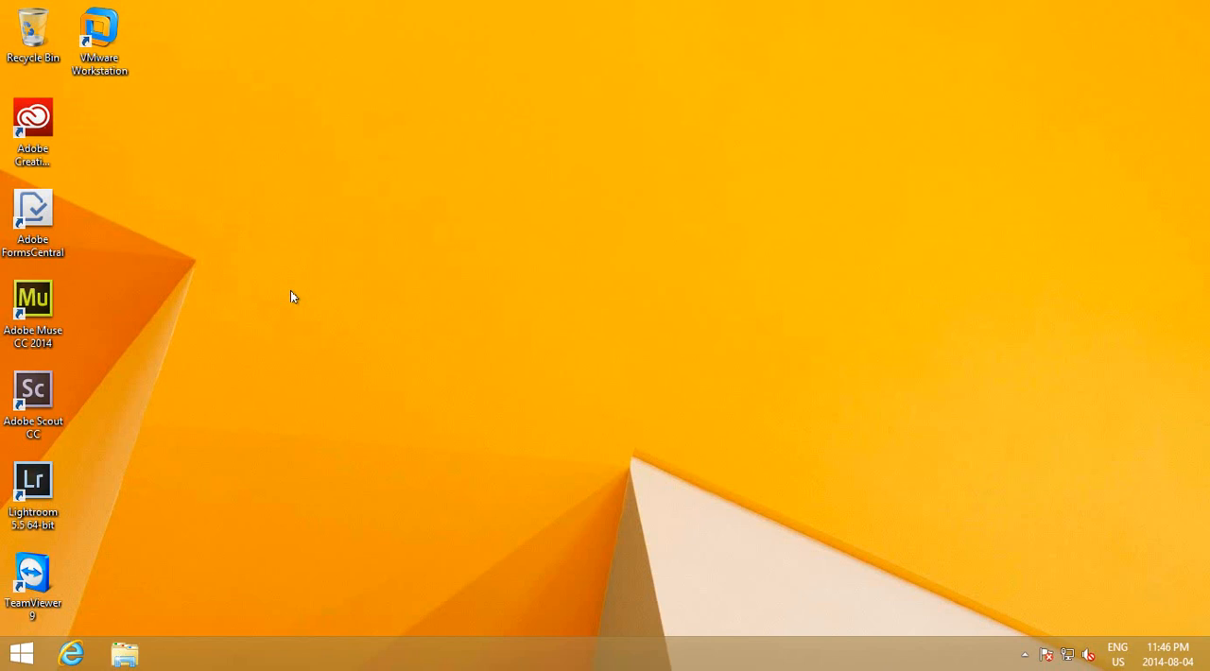
{"action": "mouse_move", "coordinate": [294, 272]}
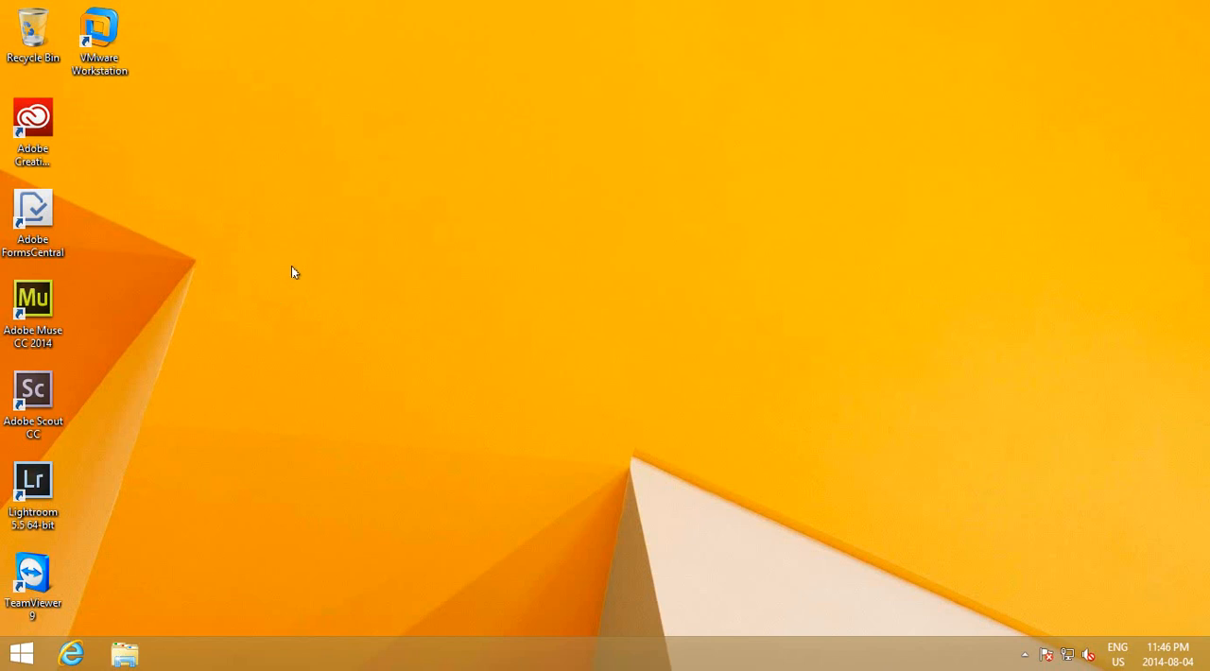